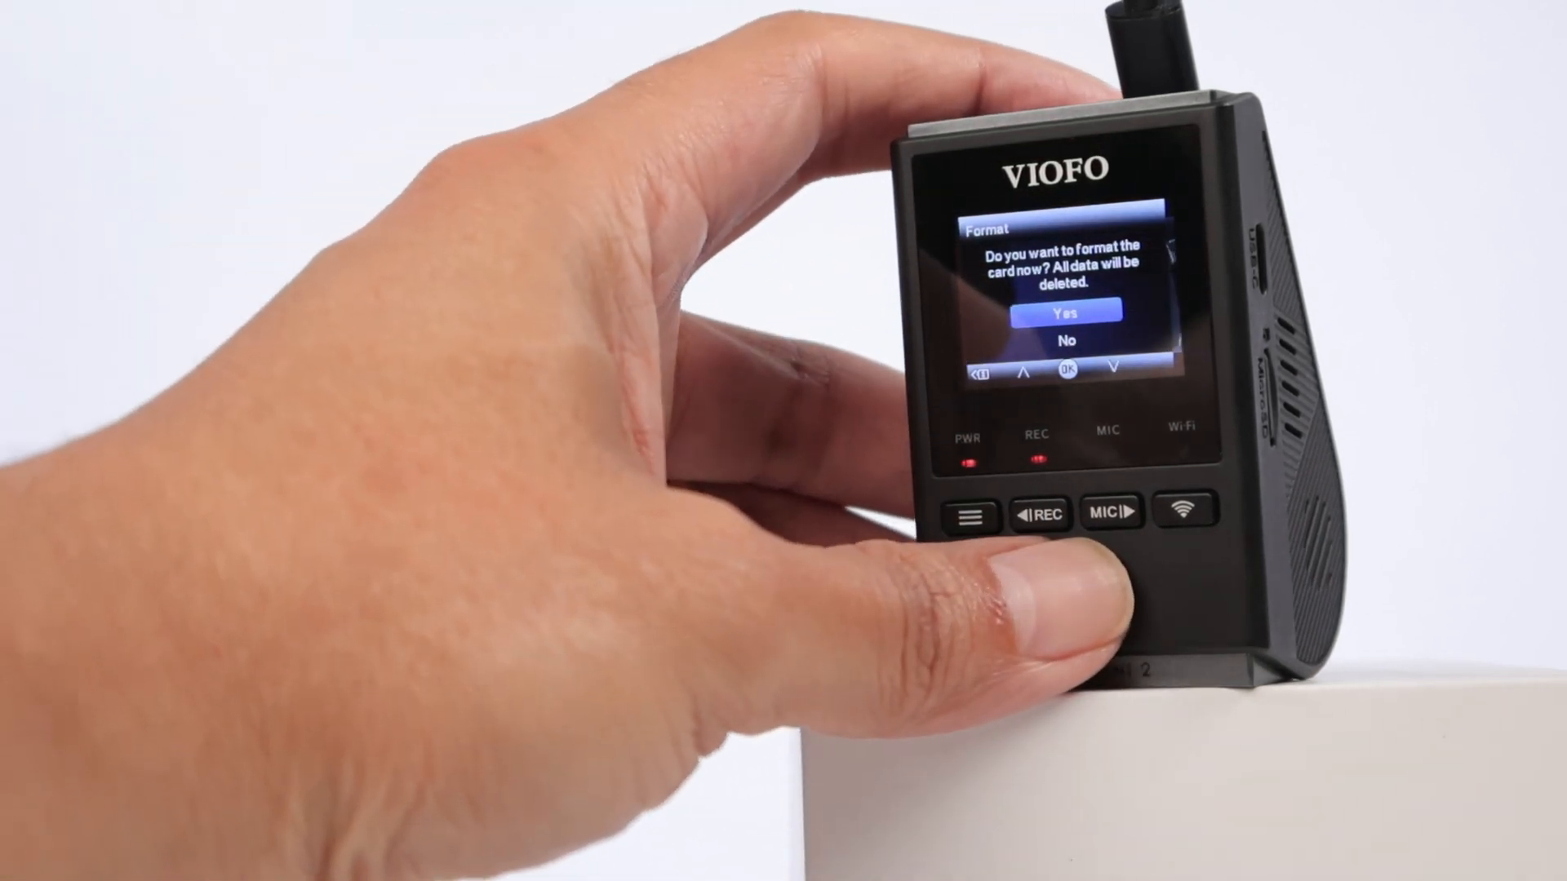
Step: Confirm Yes on the format-card prompt, which ends in a Card Full warning
{"action": "left_click", "coordinate": [1069, 517]}
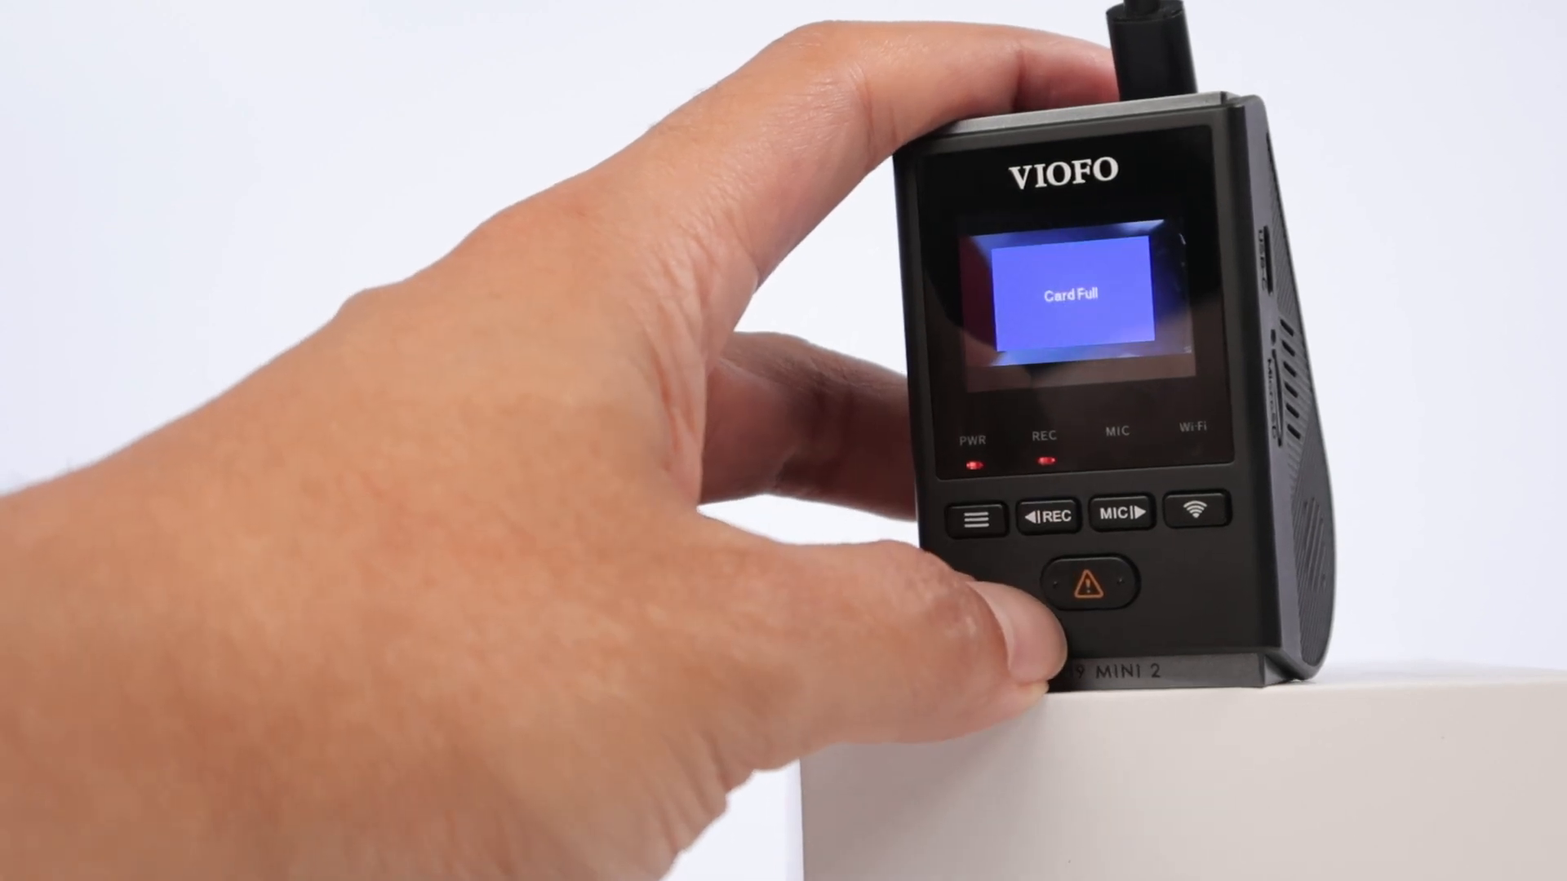
Step: Format the memory card again via the prompt and resume 1440P30 live recording
{"action": "left_click", "coordinate": [1089, 588]}
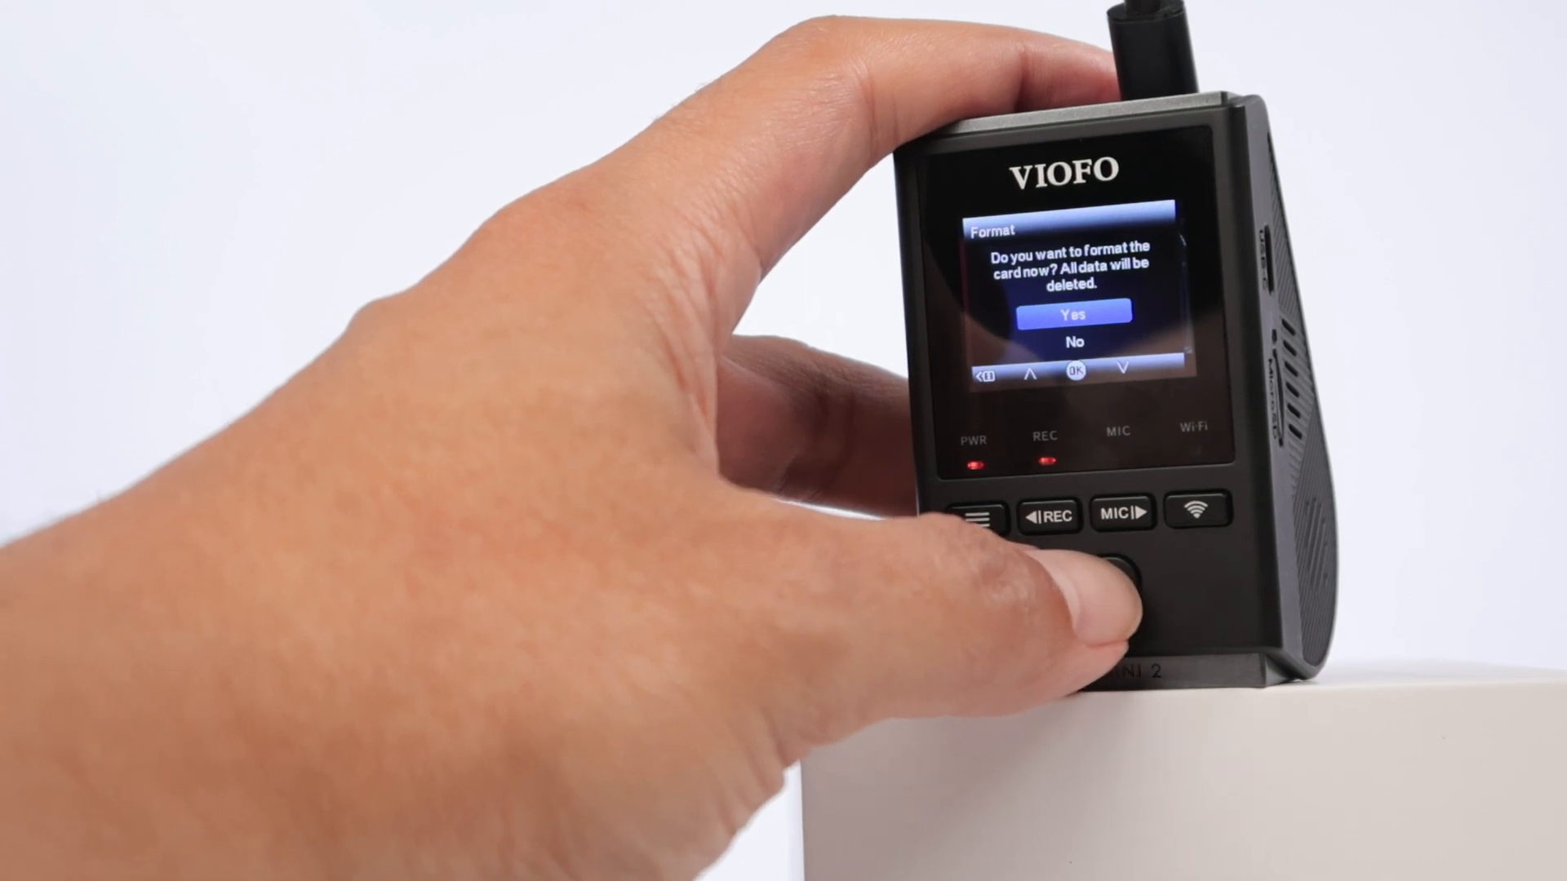
{"action": "left_click", "coordinate": [1123, 568]}
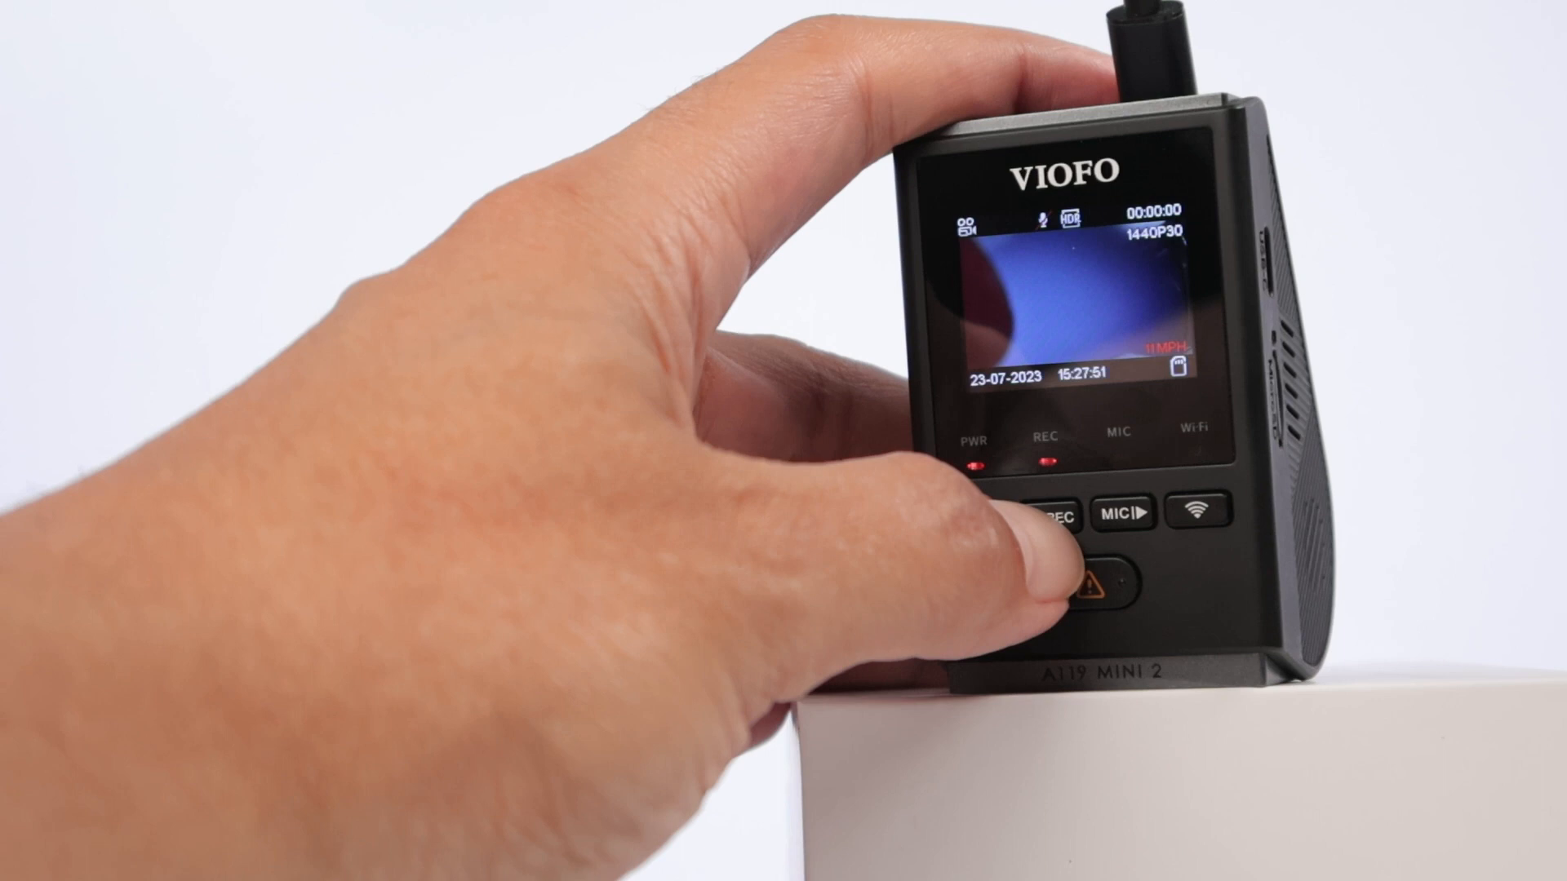
{"action": "left_click", "coordinate": [1039, 514]}
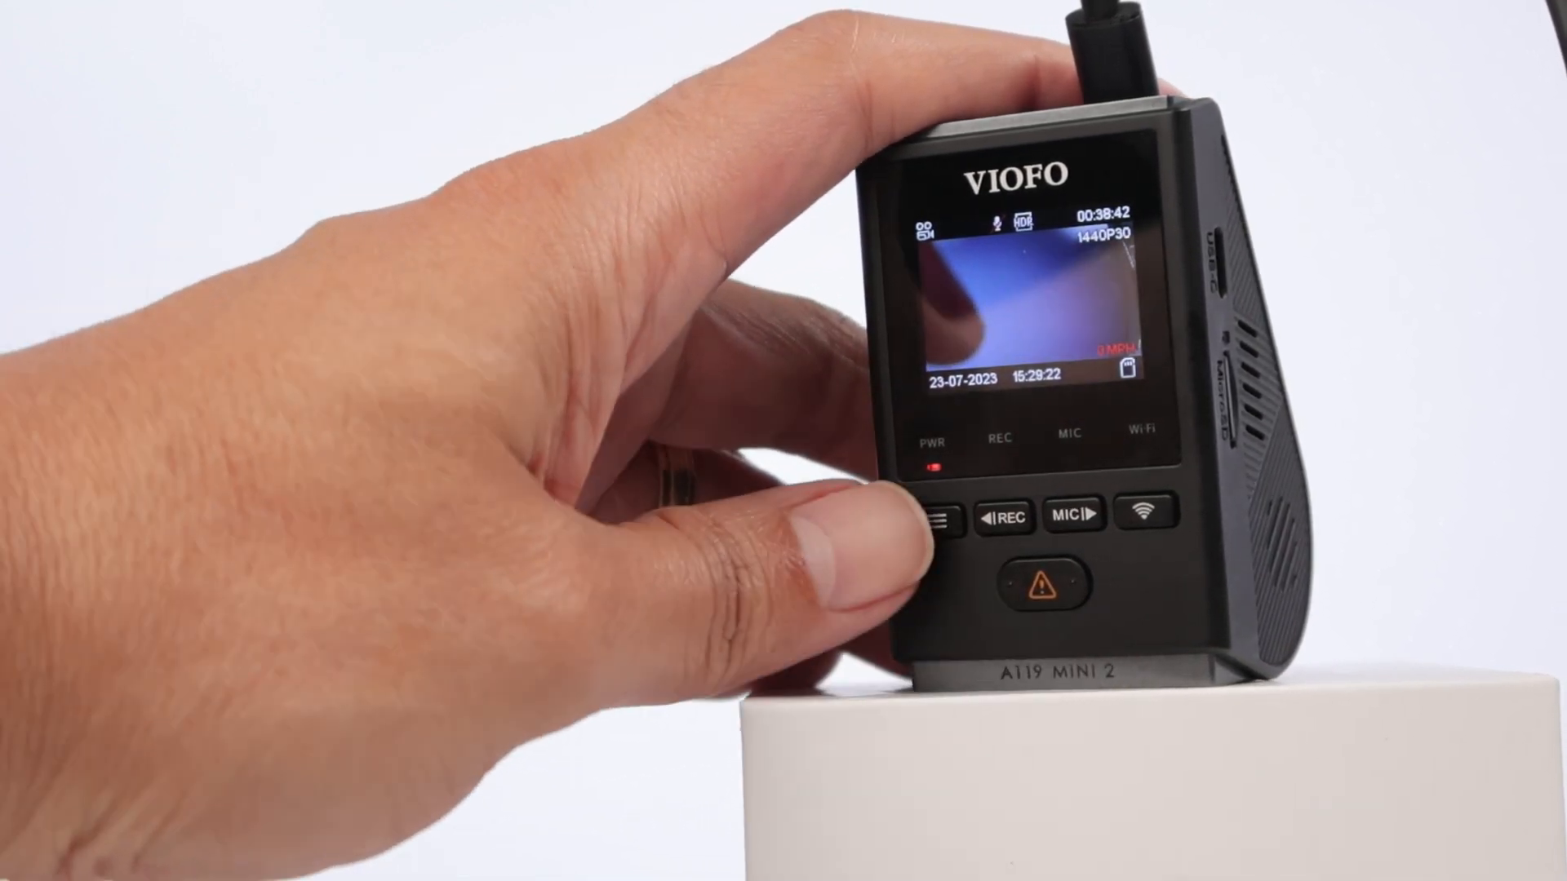
Step: Bring up the Setup menu listing Resolution, Bitrate, Loop Recording and Exposure
{"action": "left_click", "coordinate": [927, 517]}
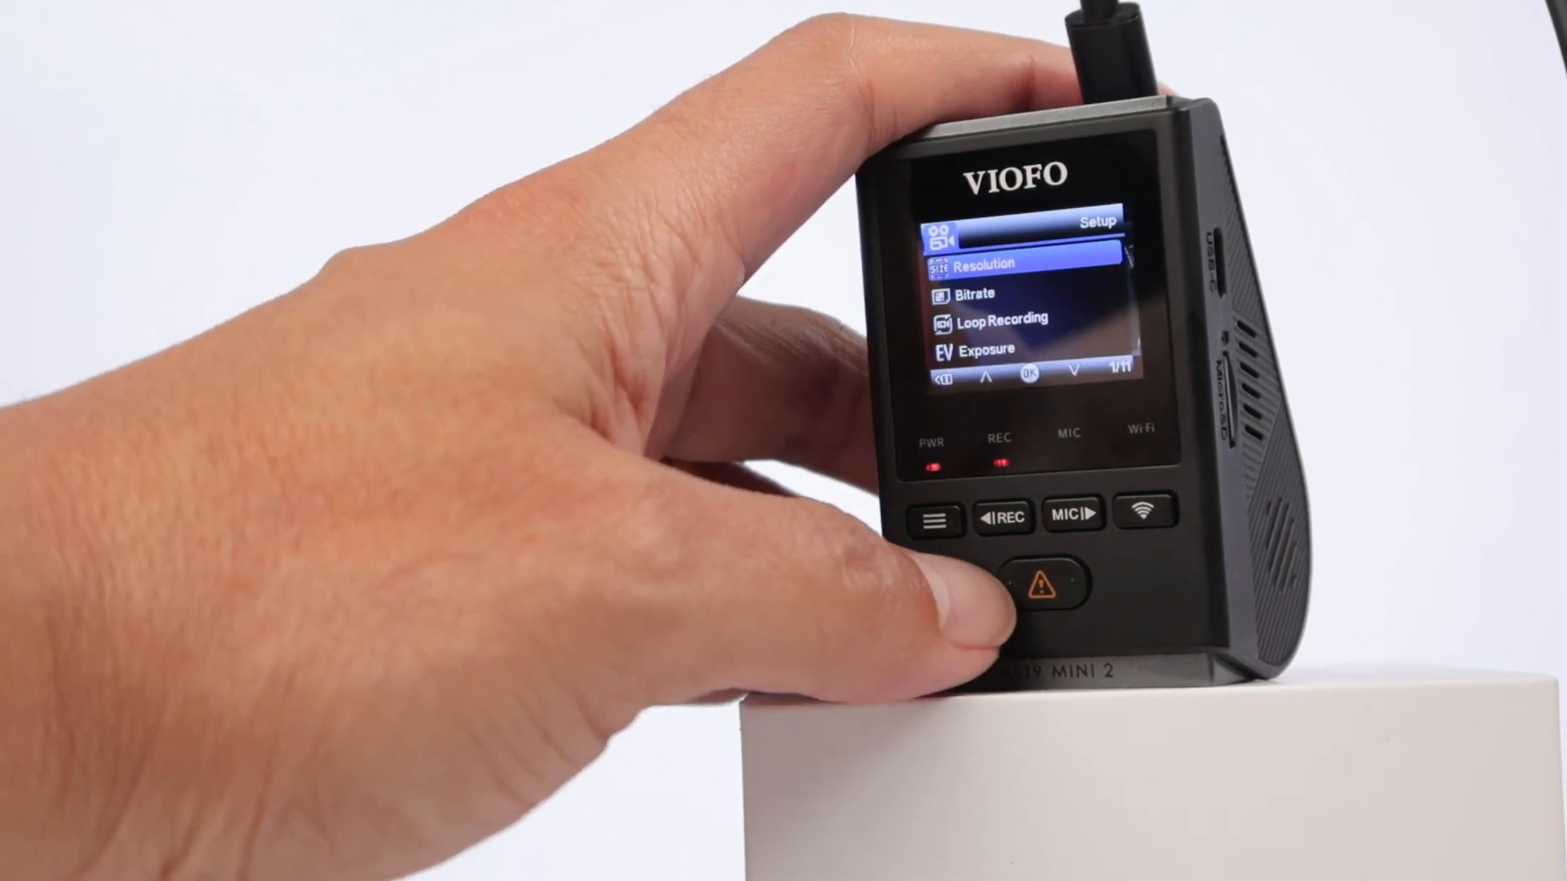
Step: Move down the Setup options to Format on page 9/11 and select it
{"action": "left_click", "coordinate": [1070, 512]}
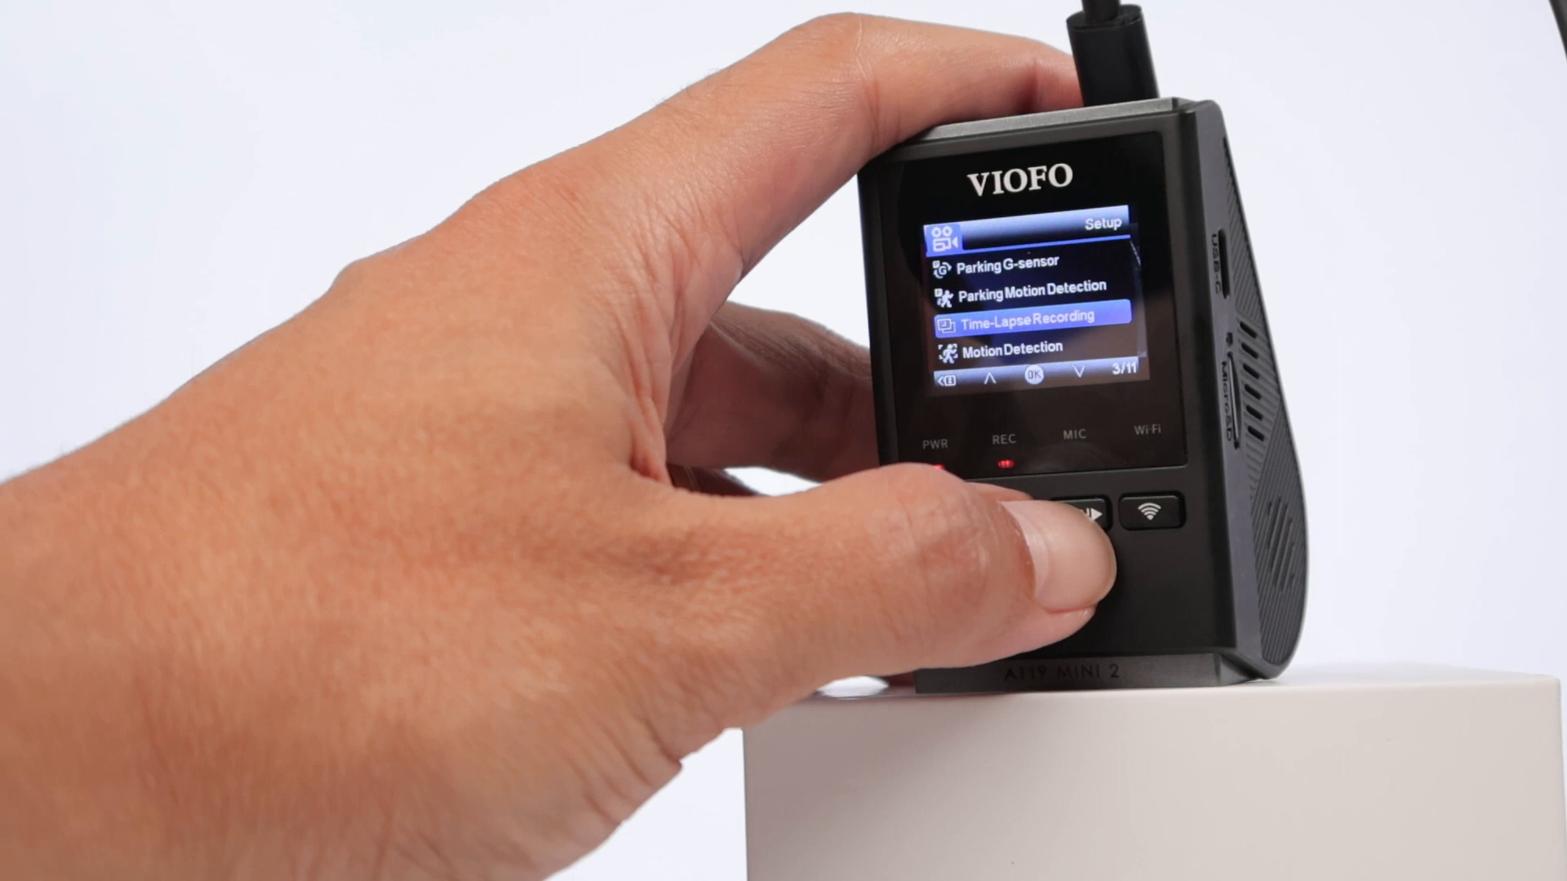
{"action": "left_click", "coordinate": [1089, 512]}
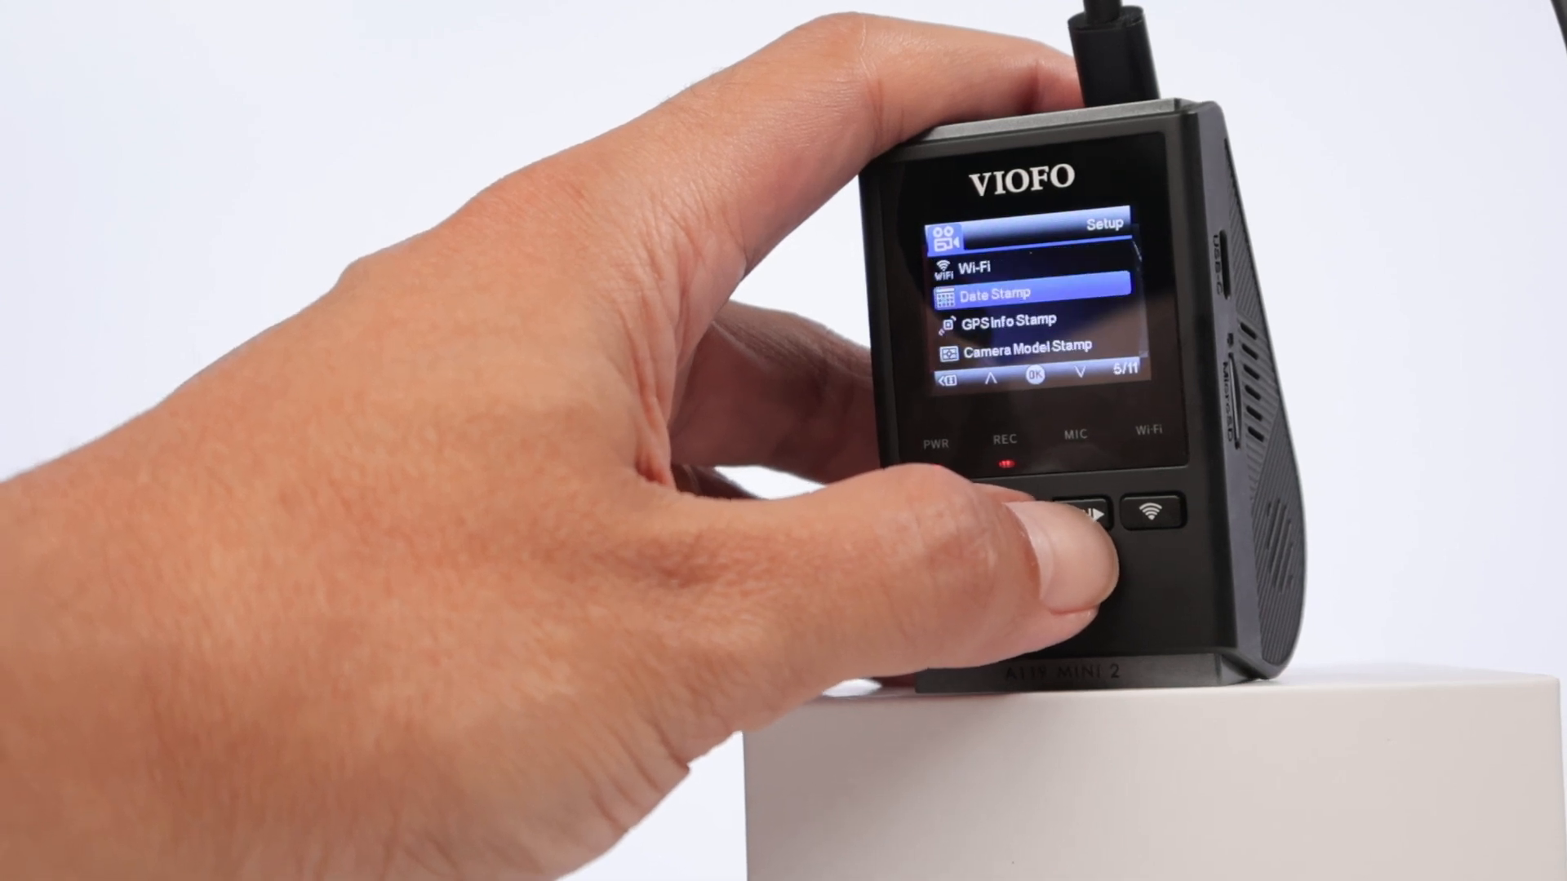
{"action": "left_click", "coordinate": [1089, 517]}
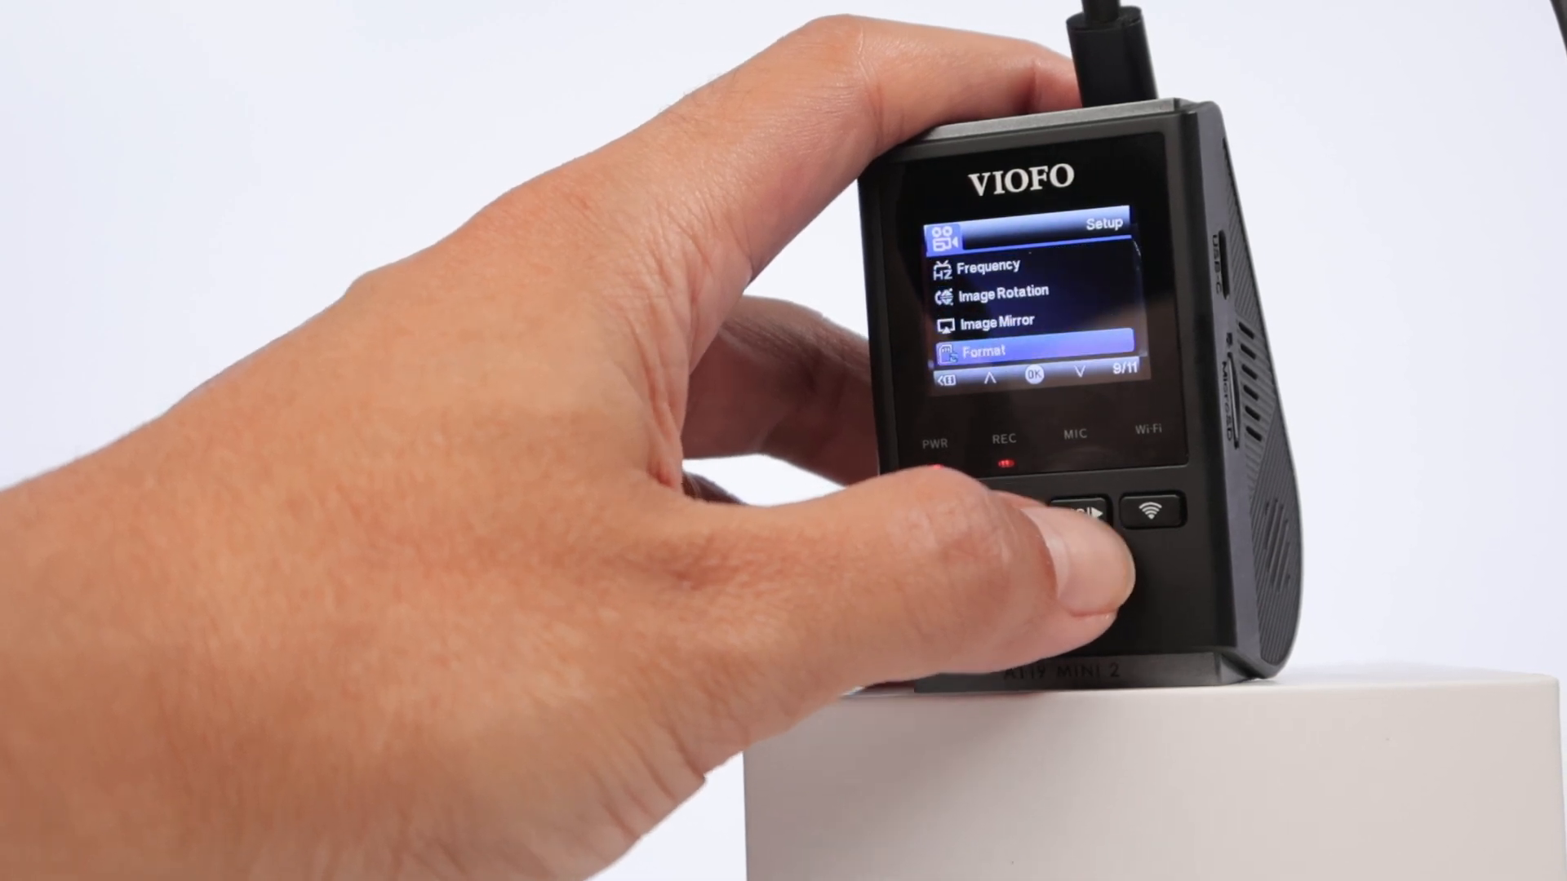
{"action": "left_click", "coordinate": [1074, 513]}
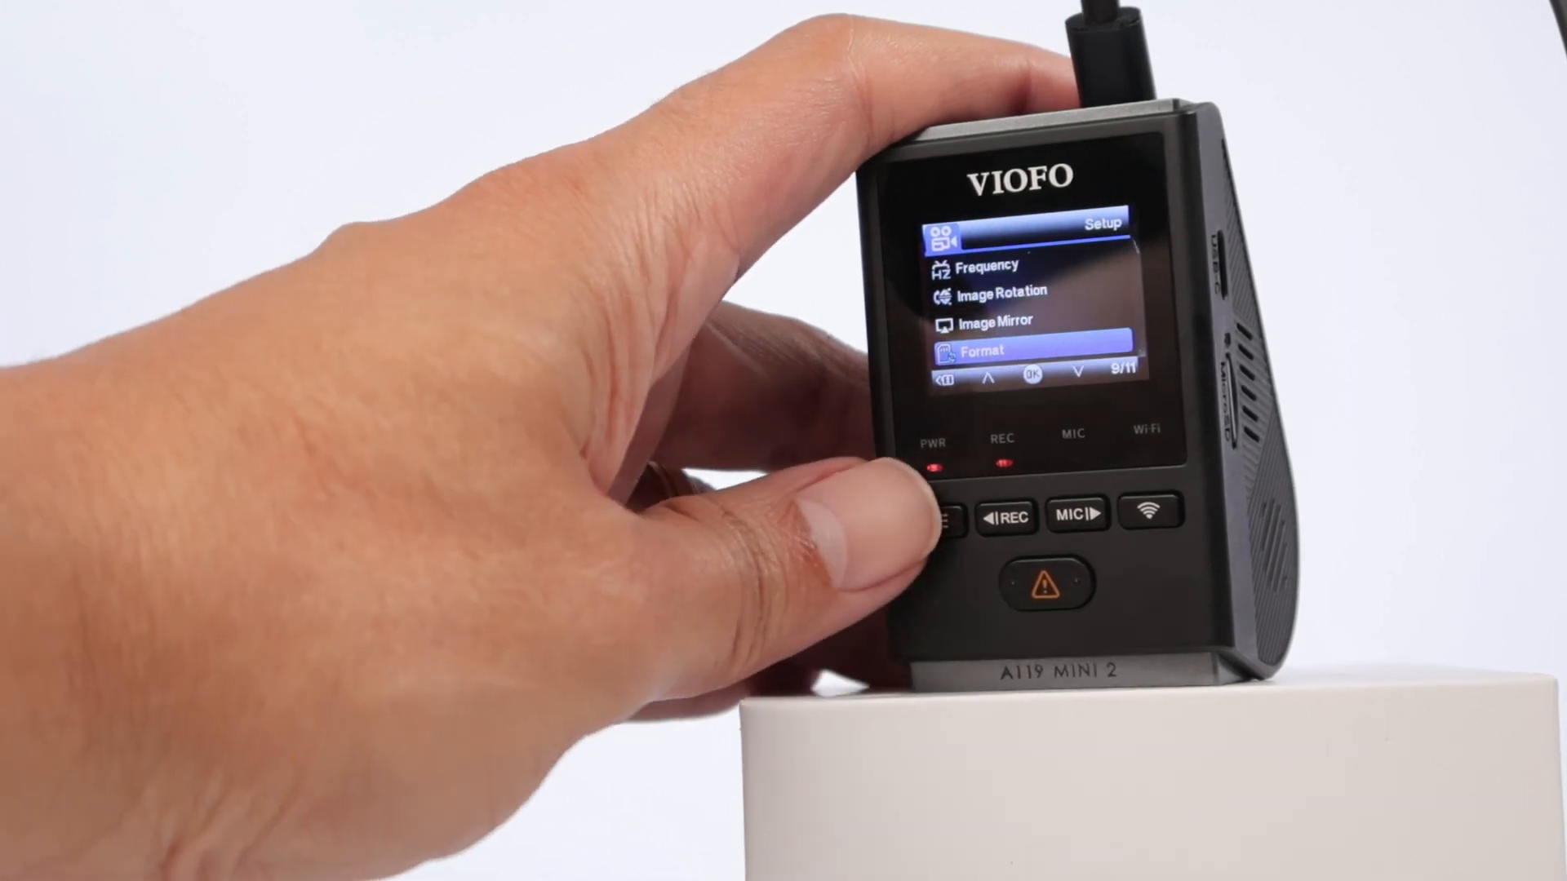
Step: Exit Setup back to the live 1440P30 camera view
{"action": "left_click", "coordinate": [937, 516]}
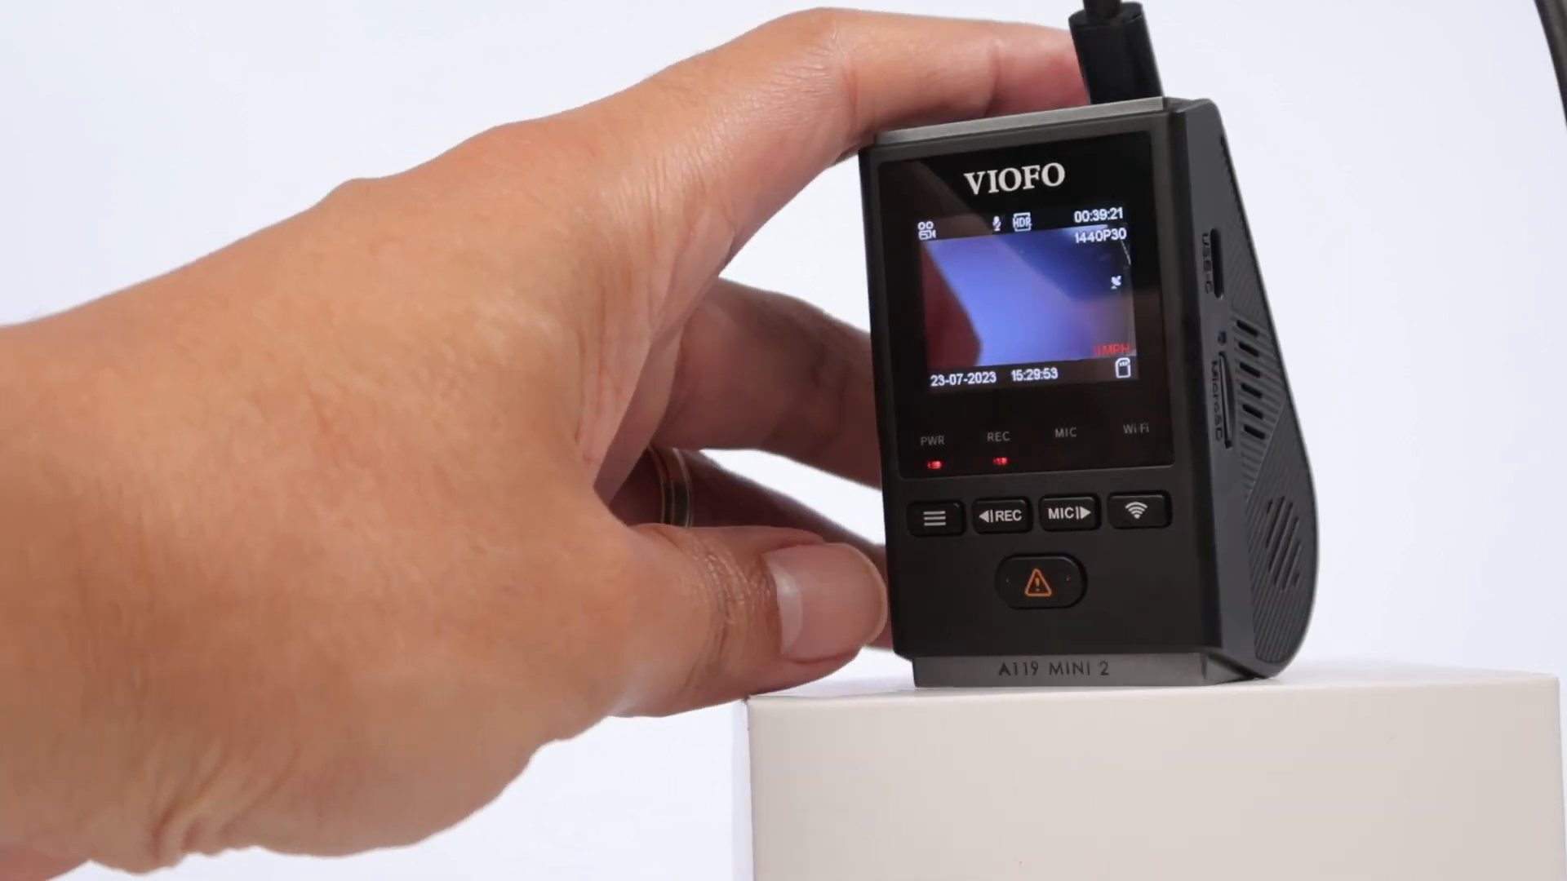